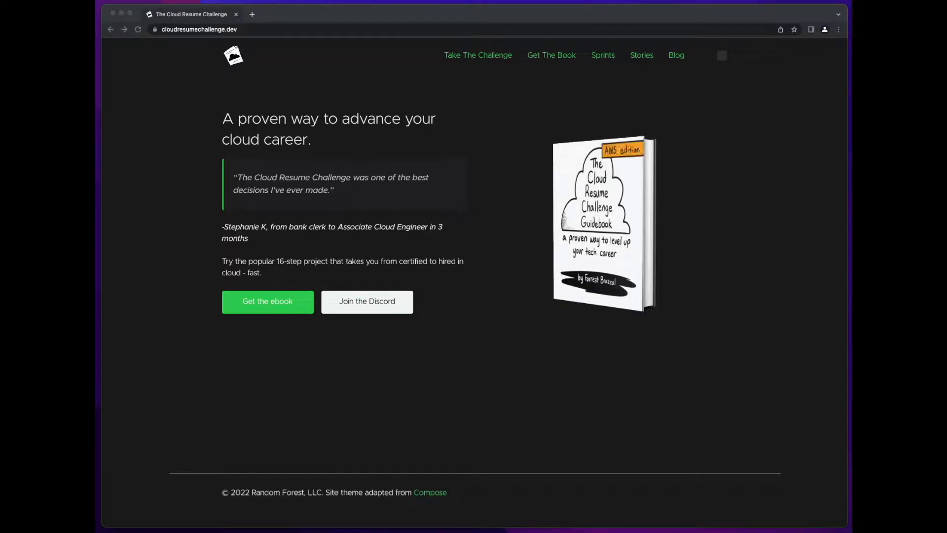
pyautogui.moveTo(491, 81)
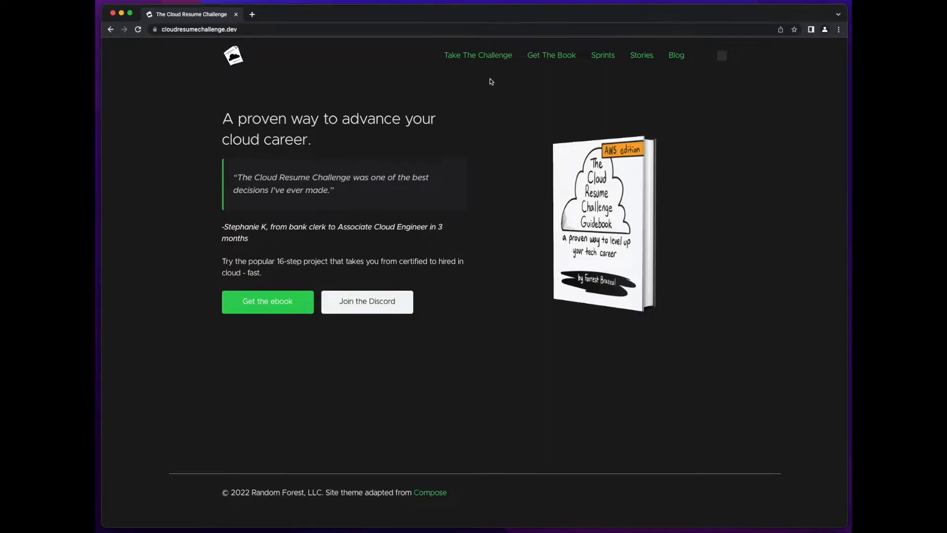
# Go from Take The Challenge to the AWS steps page, then to Get The Book.
pyautogui.click(478, 54)
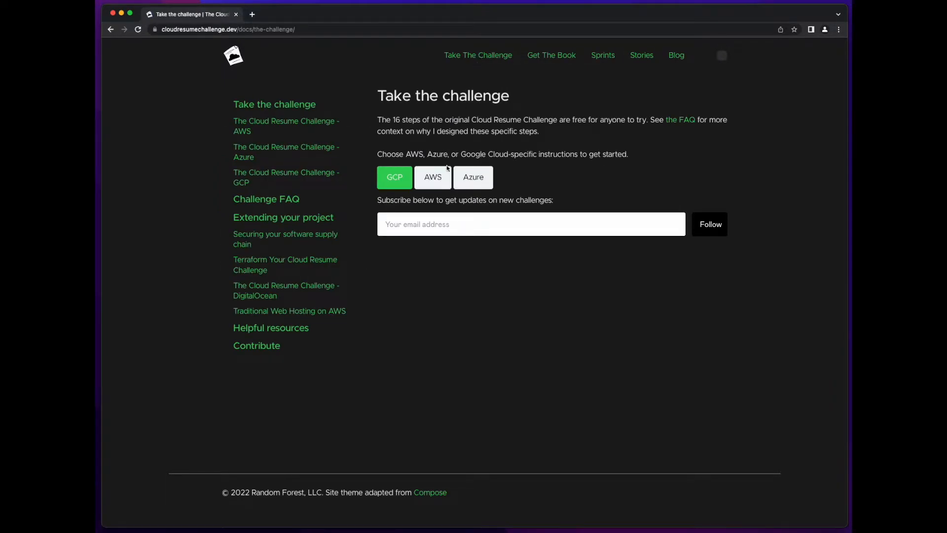
pyautogui.click(433, 177)
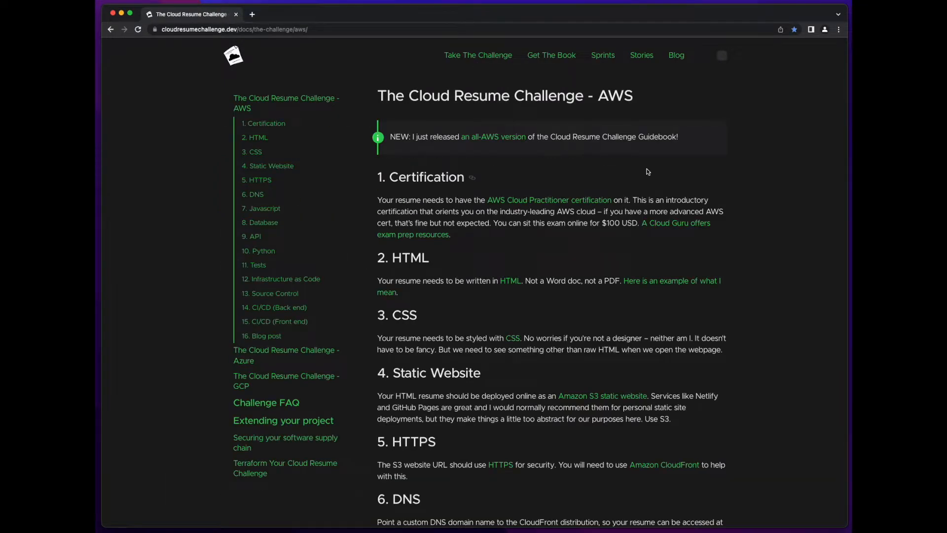
pyautogui.moveTo(541, 61)
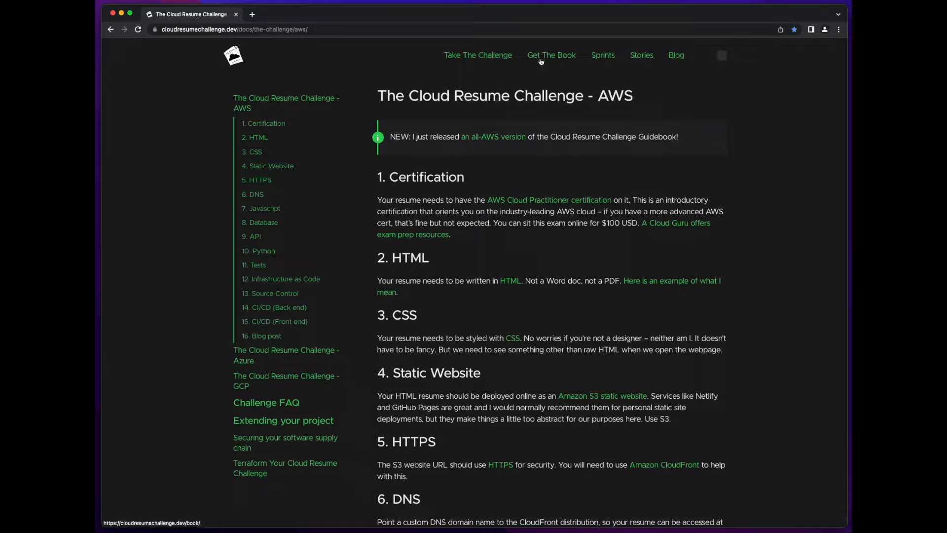
pyautogui.click(551, 54)
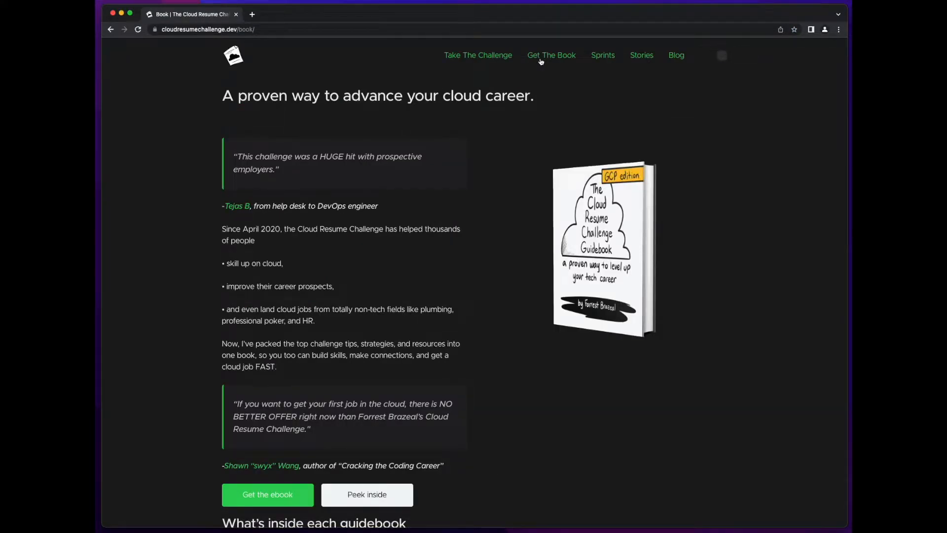
# Open the Sprints page describing the free four-week cohort.
pyautogui.click(603, 55)
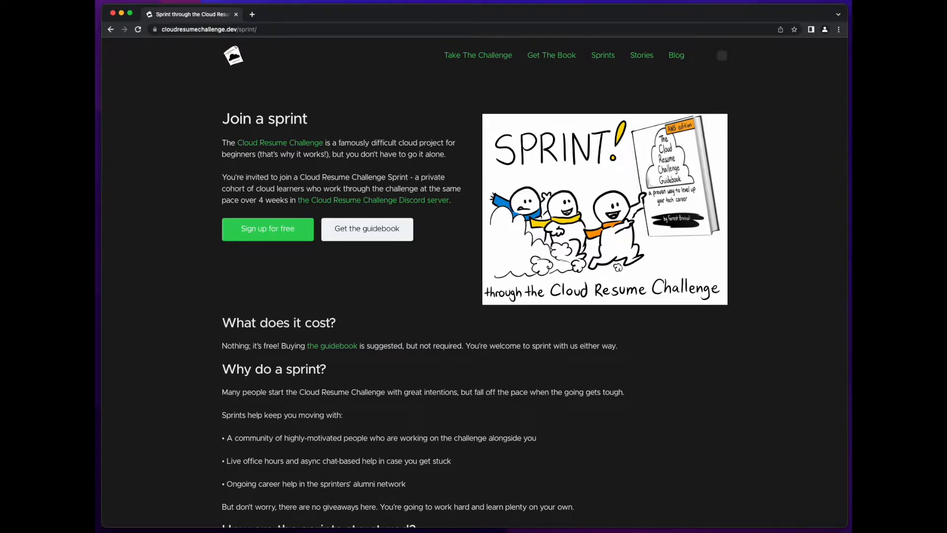
# Scroll to 'How are the sprints structured?' and highlight the Week 1: Cloud Website text.
pyautogui.scroll(-3)
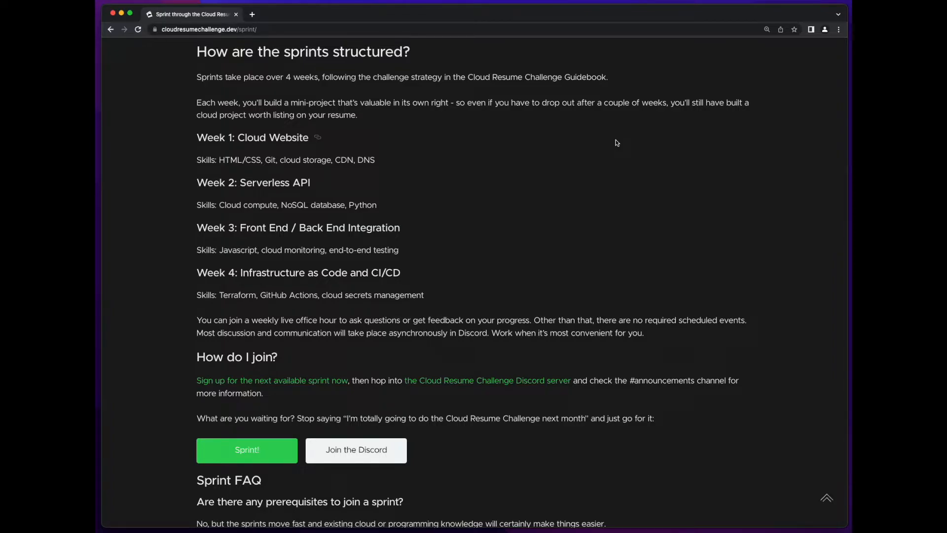
pyautogui.moveTo(197, 138); pyautogui.dragTo(375, 159)
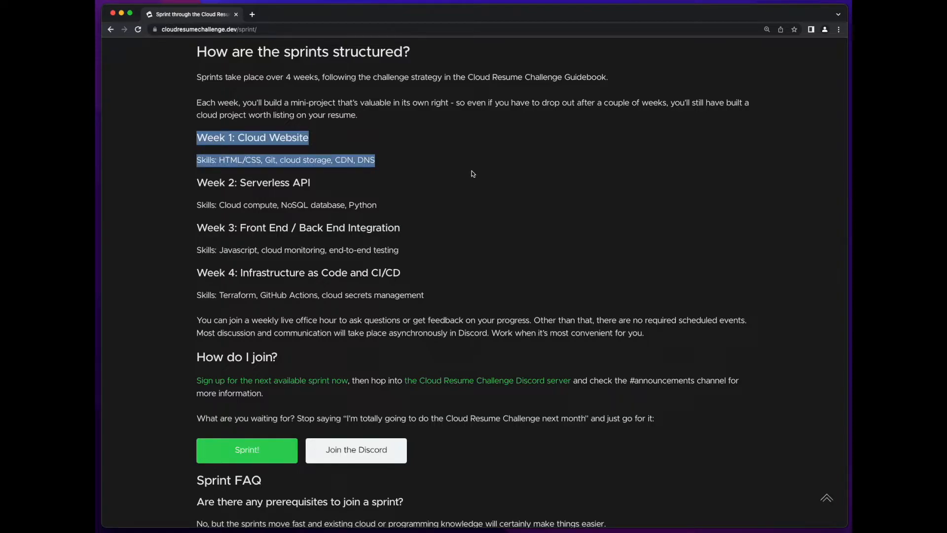